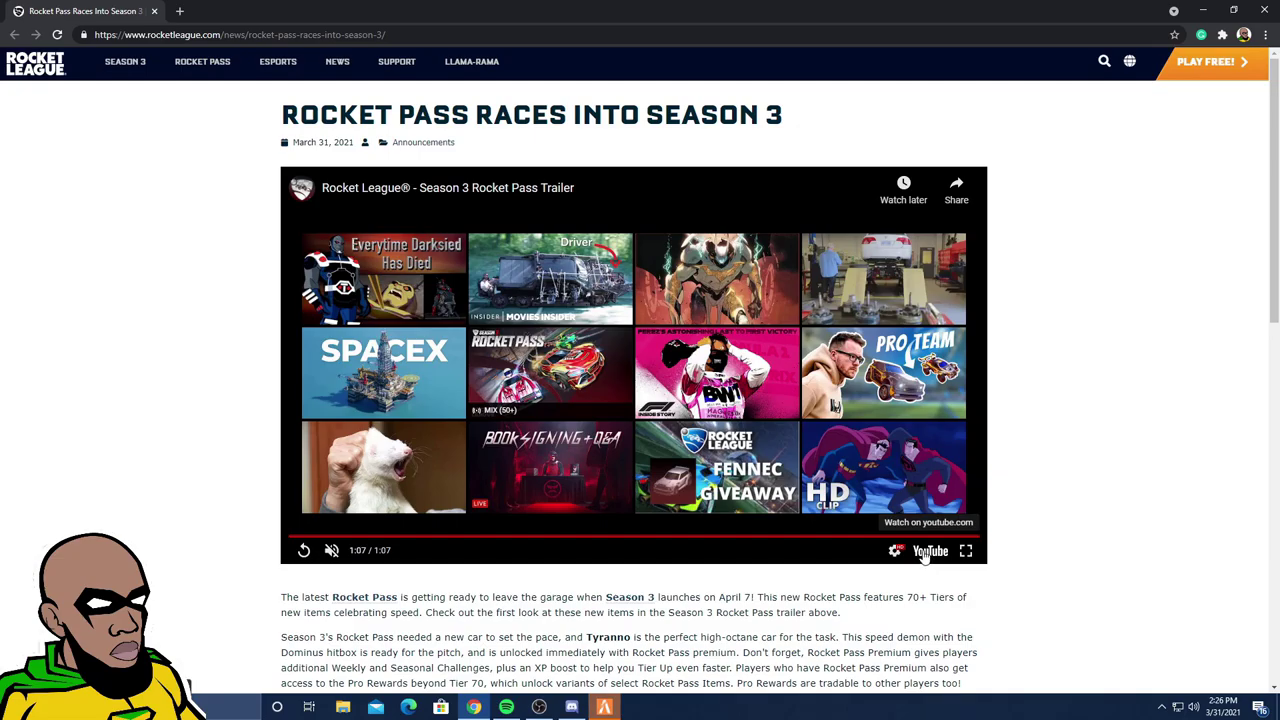
mouse_move(915, 553)
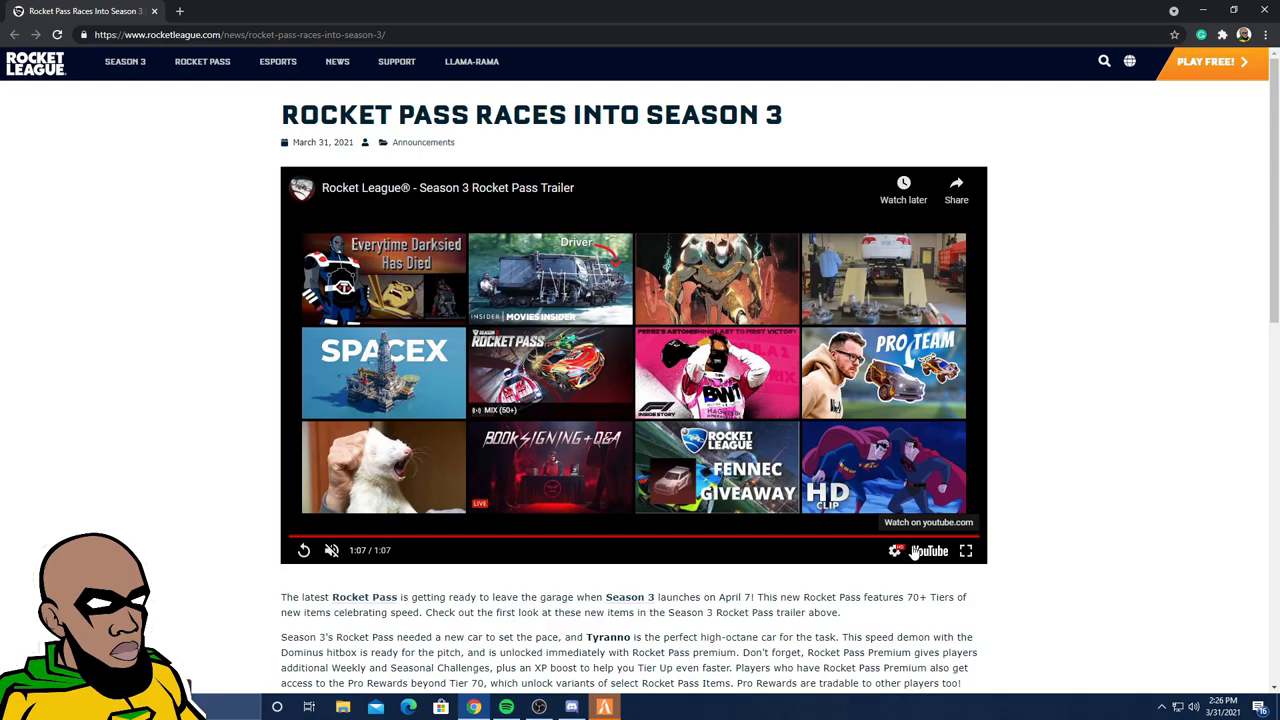
mouse_move(991, 550)
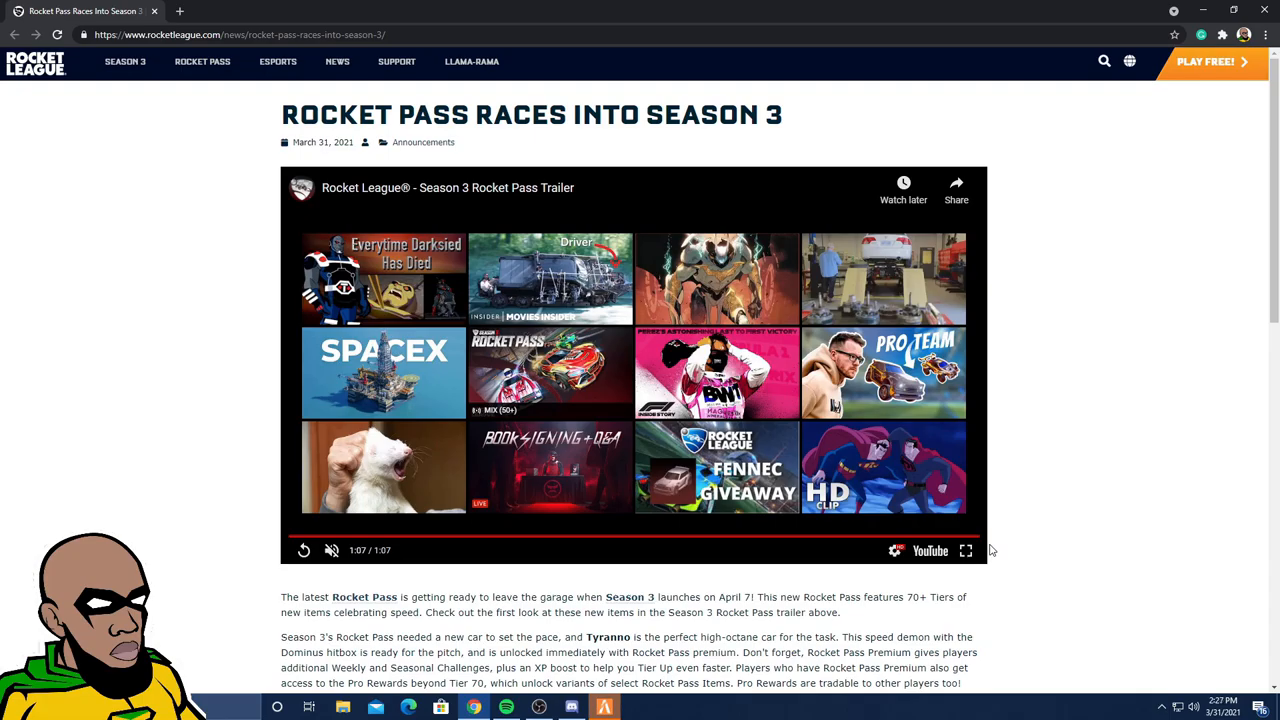
mouse_move(883, 468)
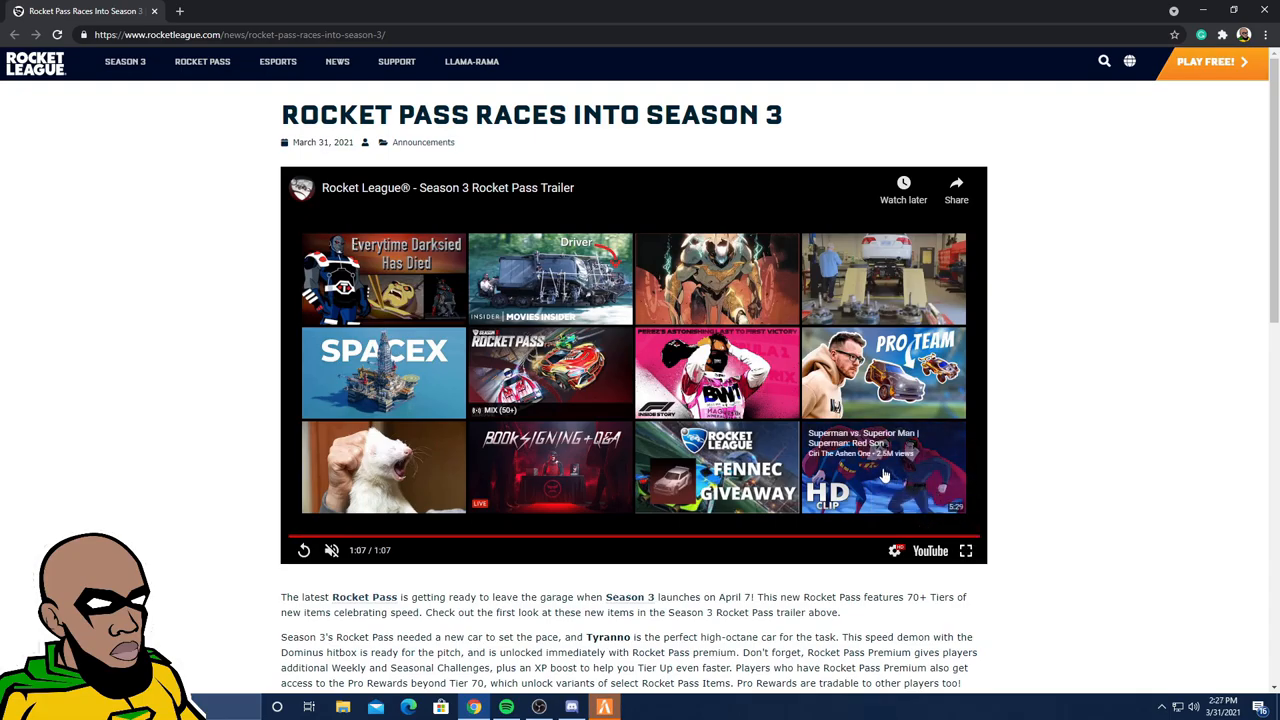
Step: Scroll to the trailer, dismiss the 'More videos' suggestions, and resume playback around 0:32
scroll("down", 3)
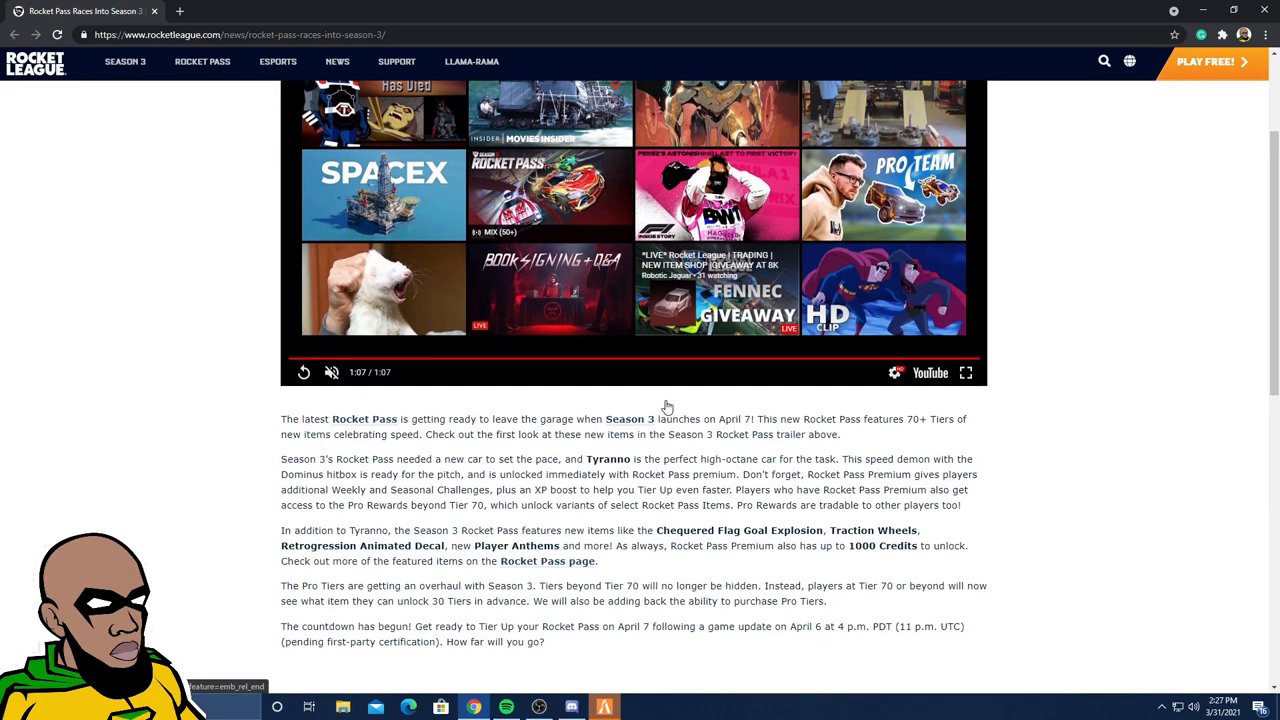
scroll("down", 3)
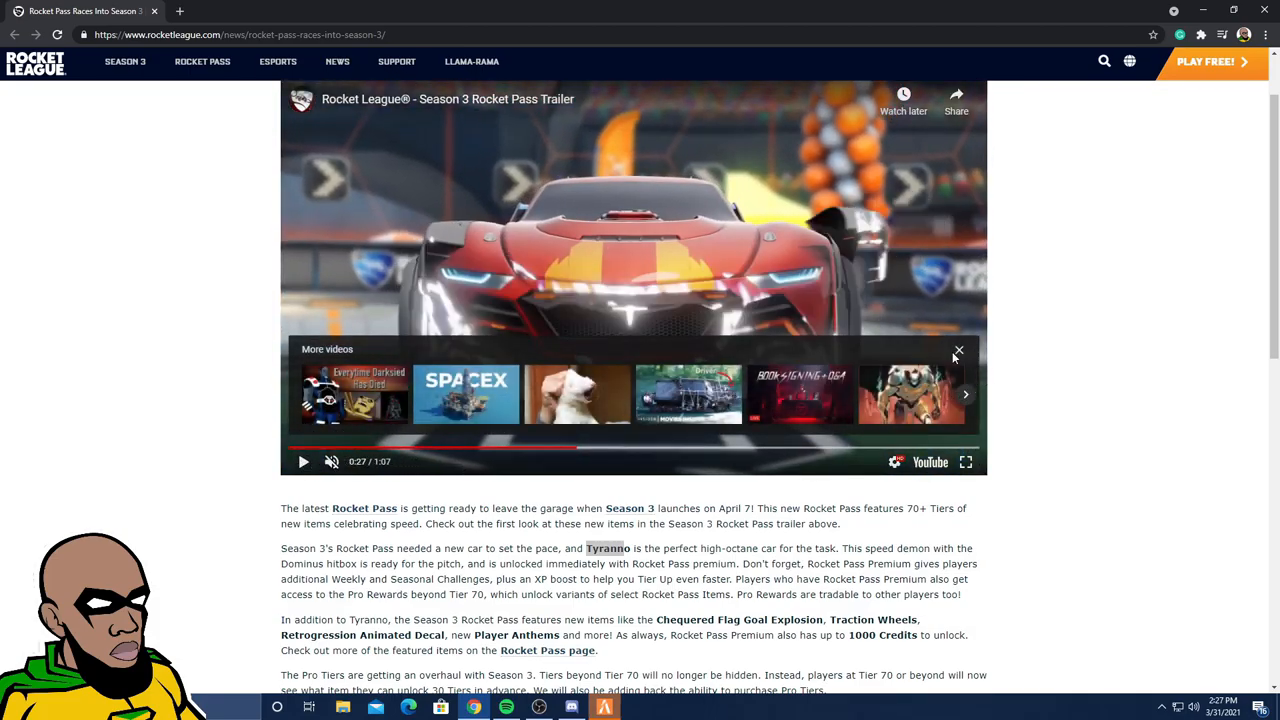
left_click(958, 351)
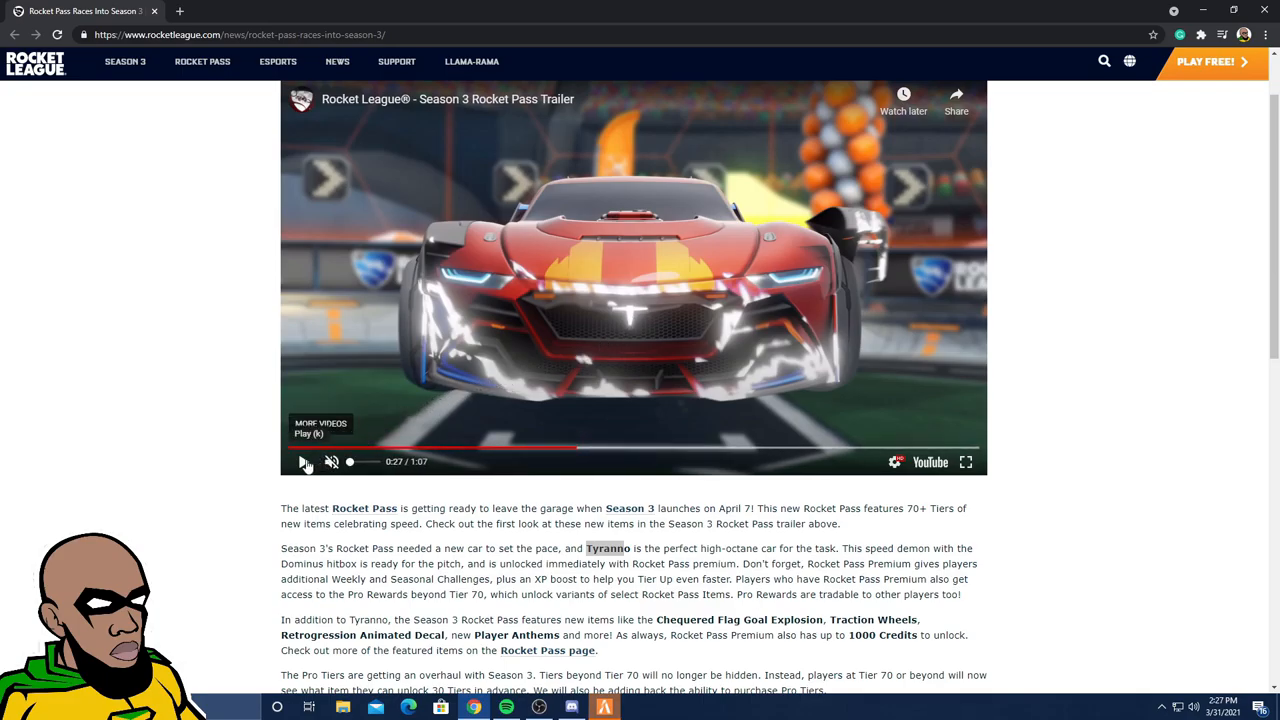
left_click(306, 461)
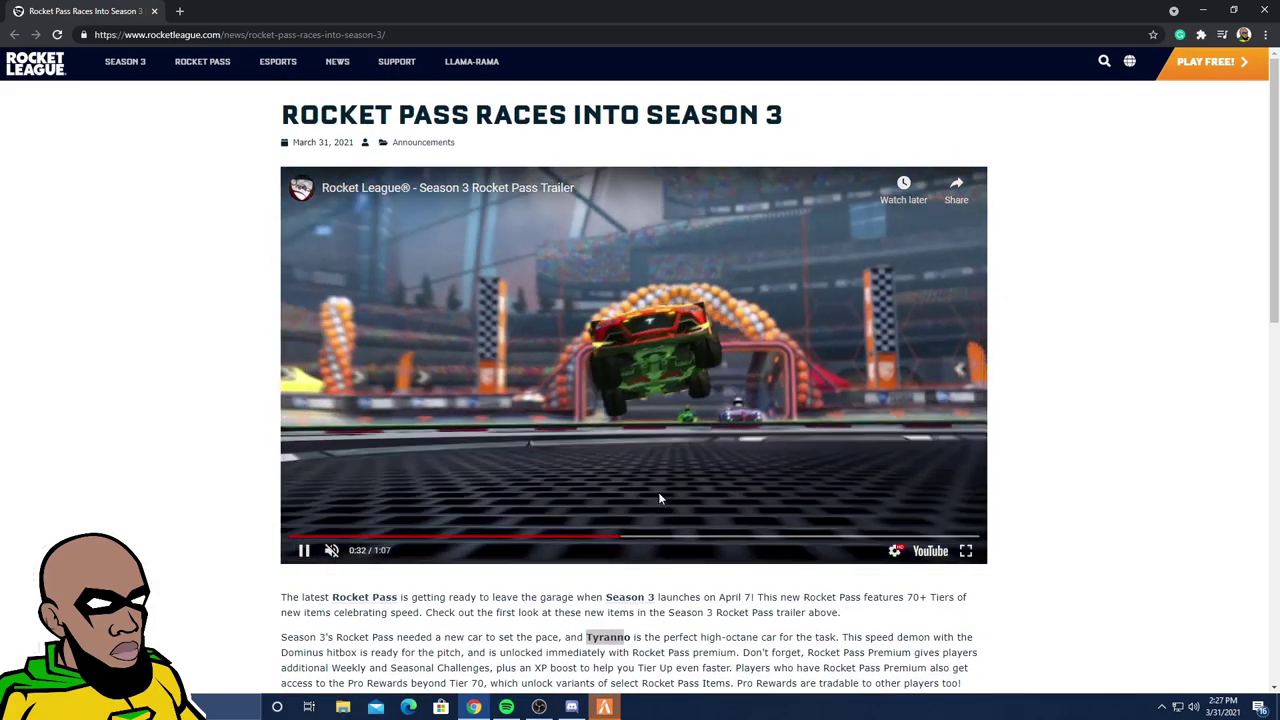
Step: Scroll down through the Tyranno paragraph as the trailer reaches its end card
scroll("down", 3)
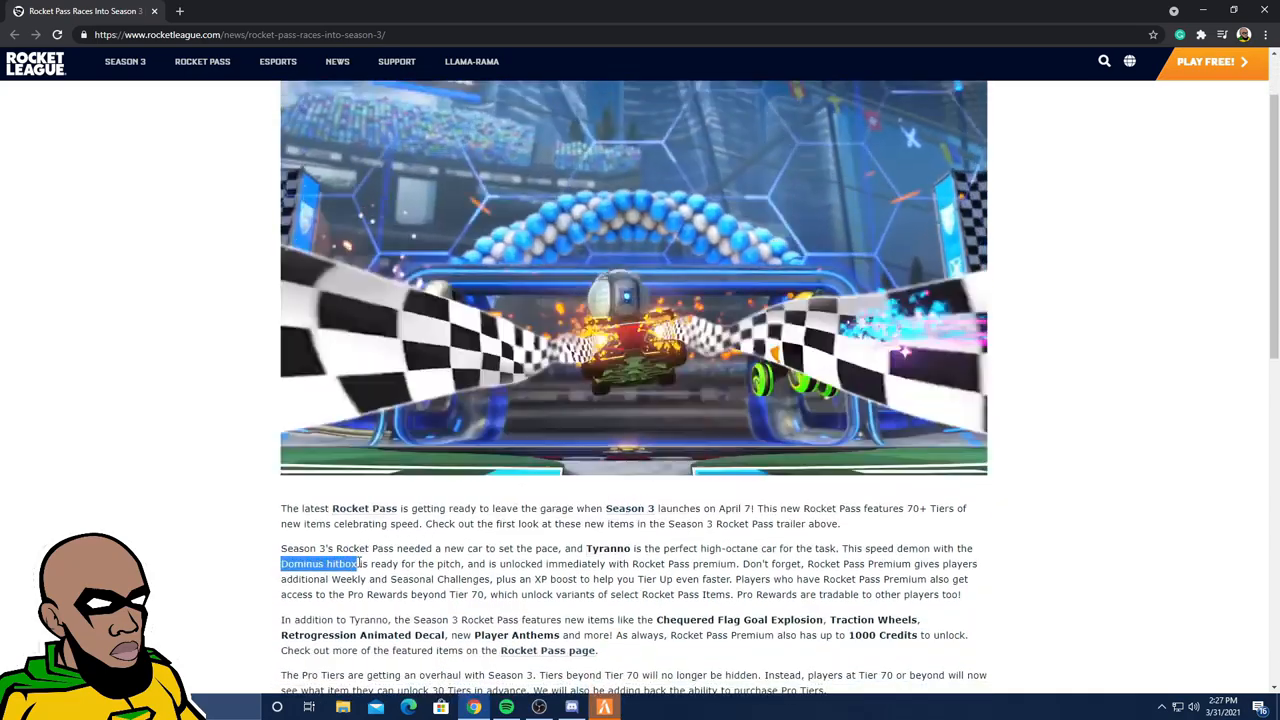
scroll("down", 3)
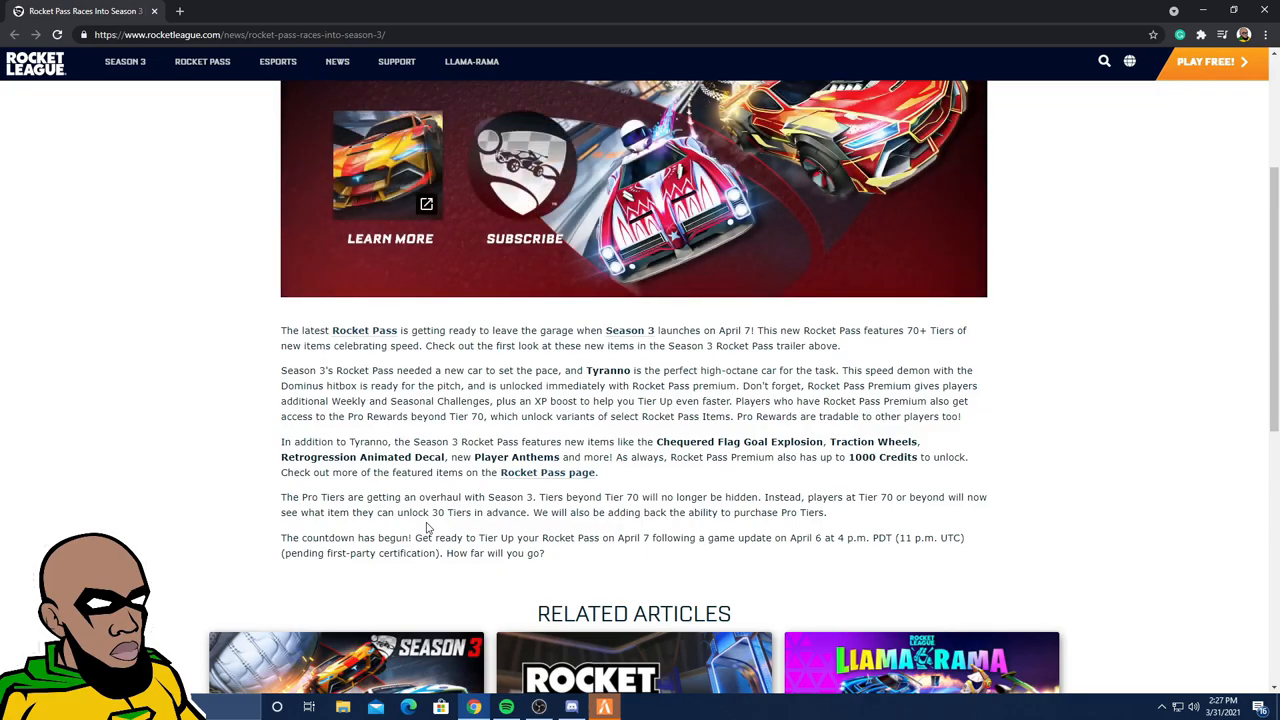
mouse_move(310, 502)
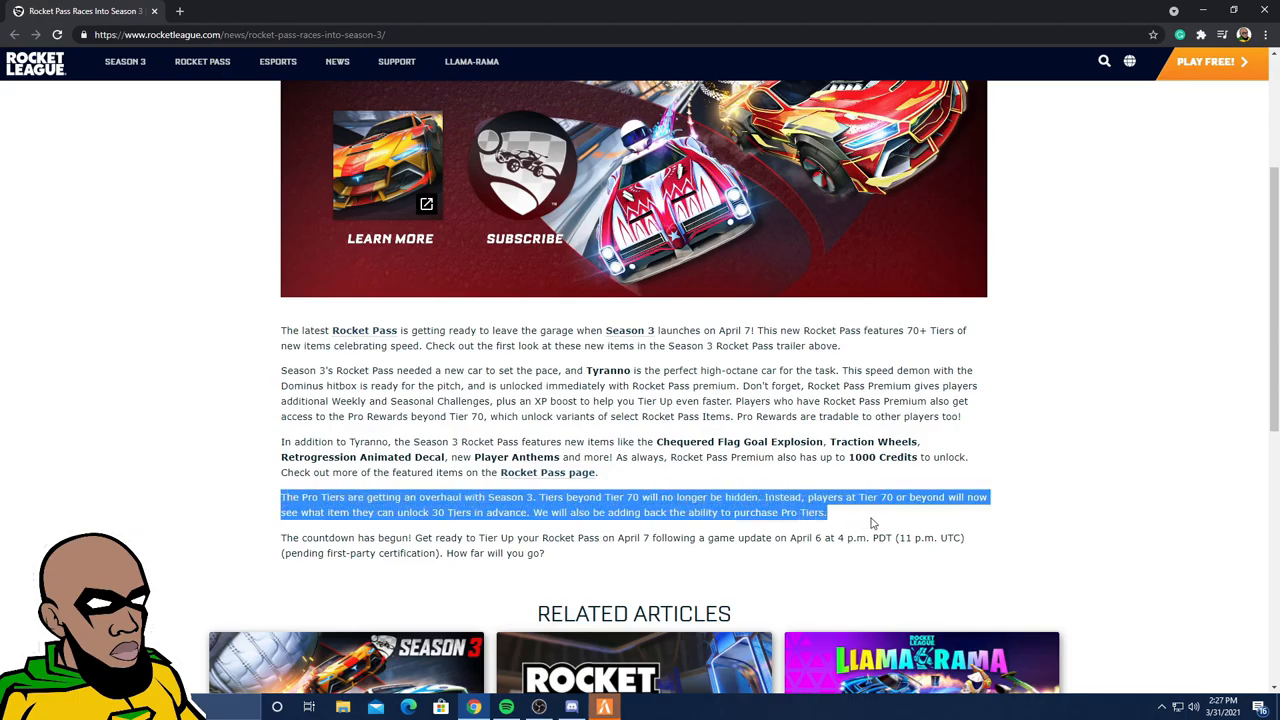
mouse_move(800, 512)
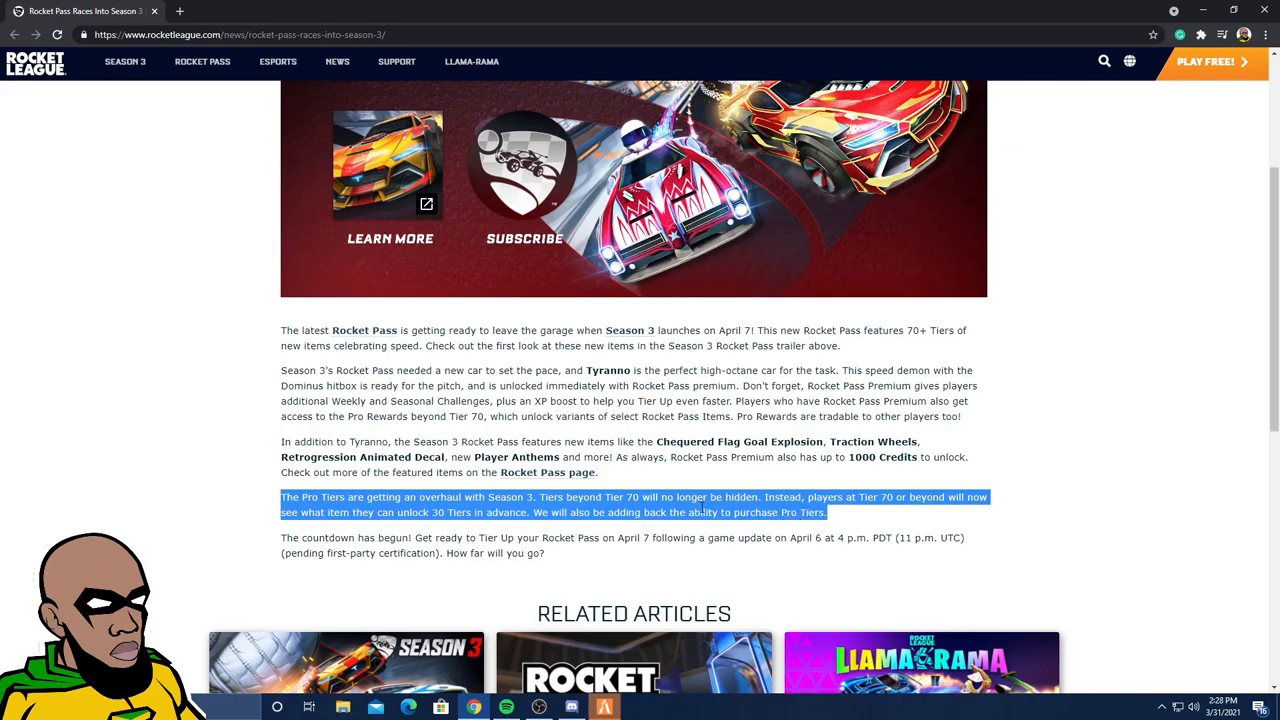
mouse_move(878, 521)
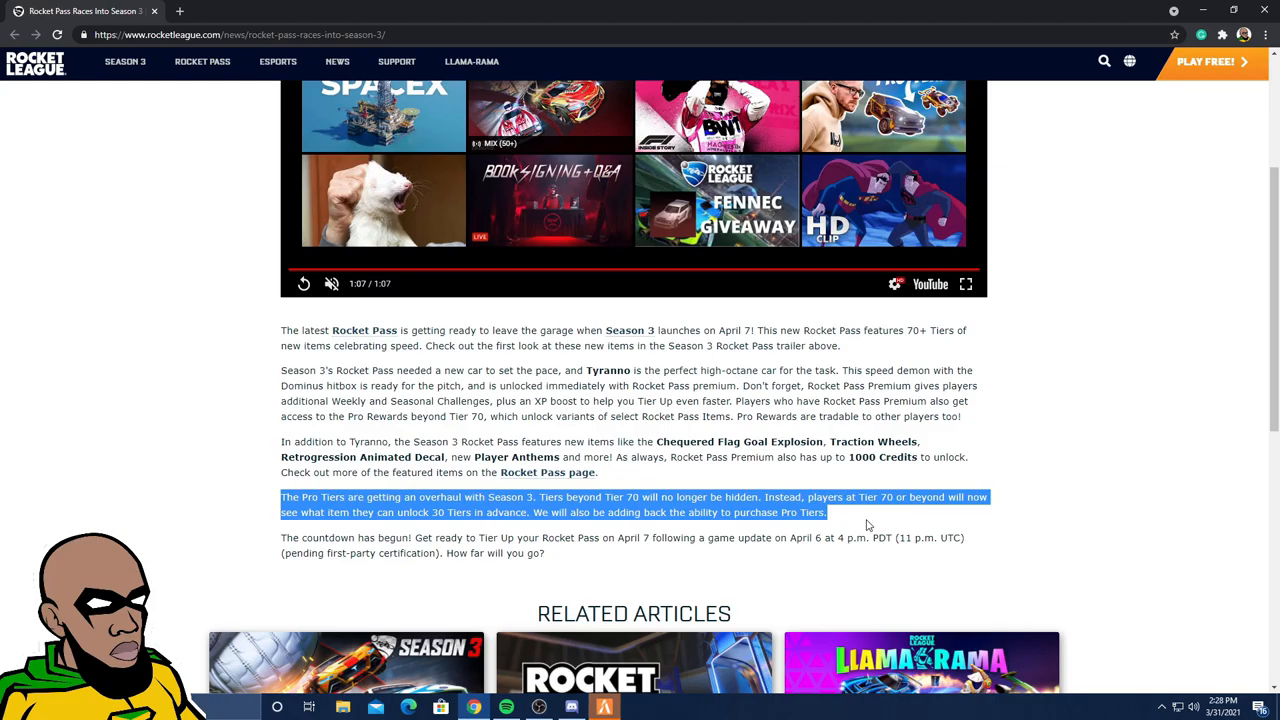
mouse_move(865, 525)
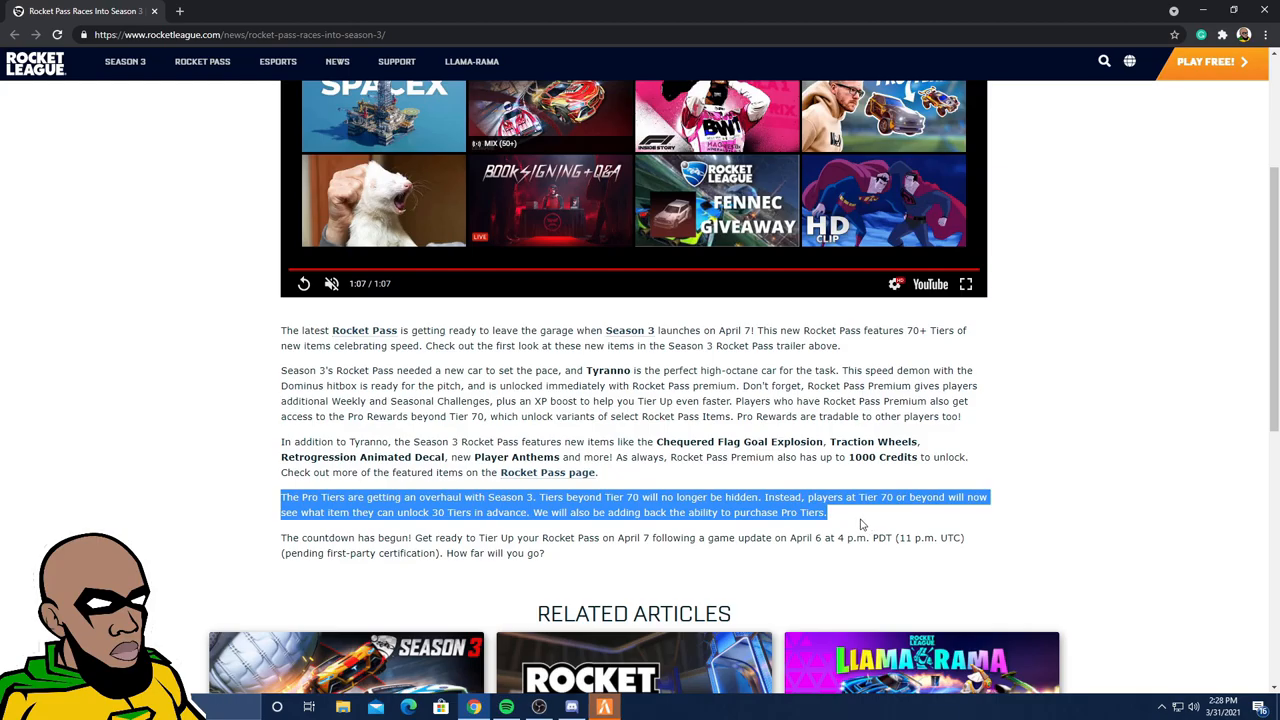
mouse_move(800, 525)
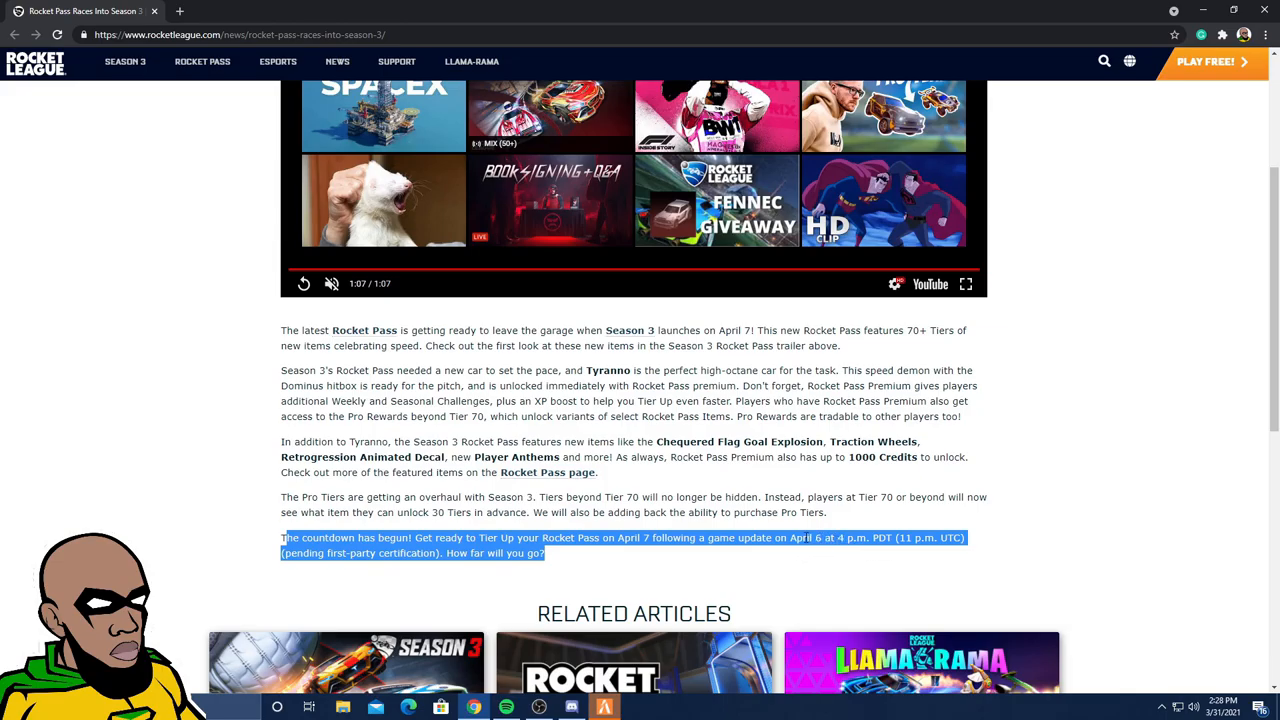
mouse_move(813, 550)
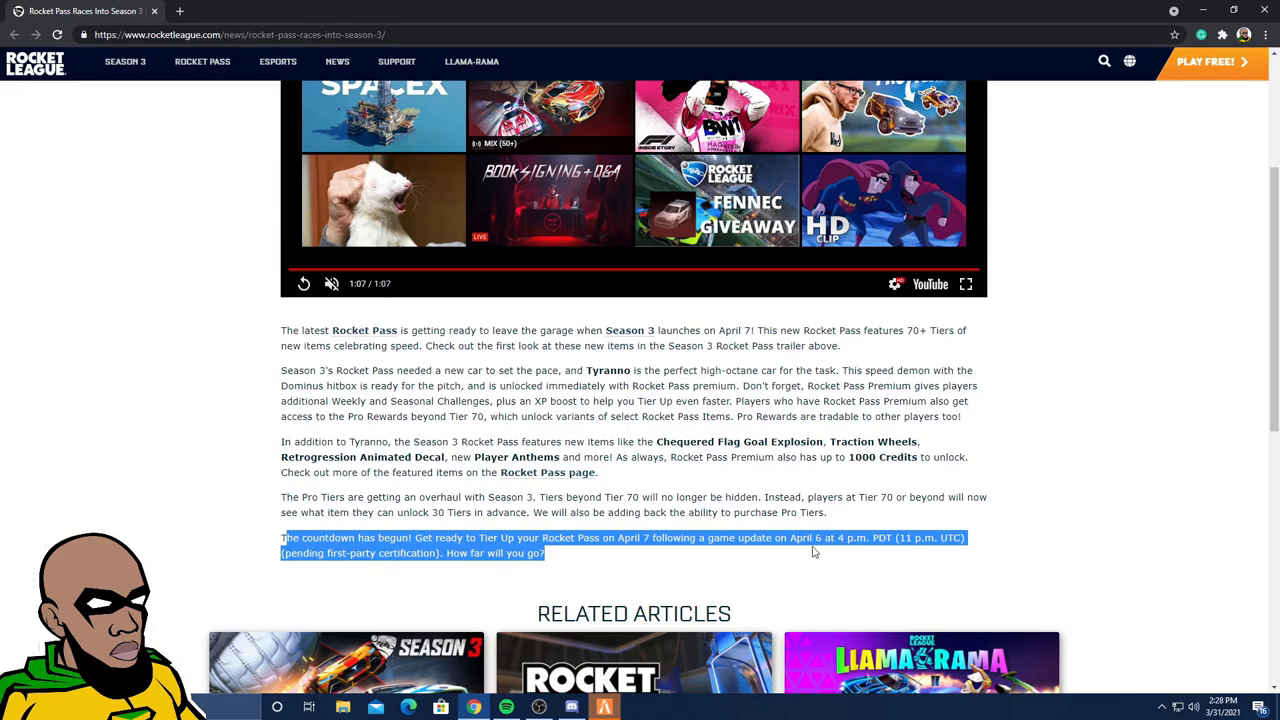
Step: Clear the highlight from the countdown paragraph
left_click(630, 578)
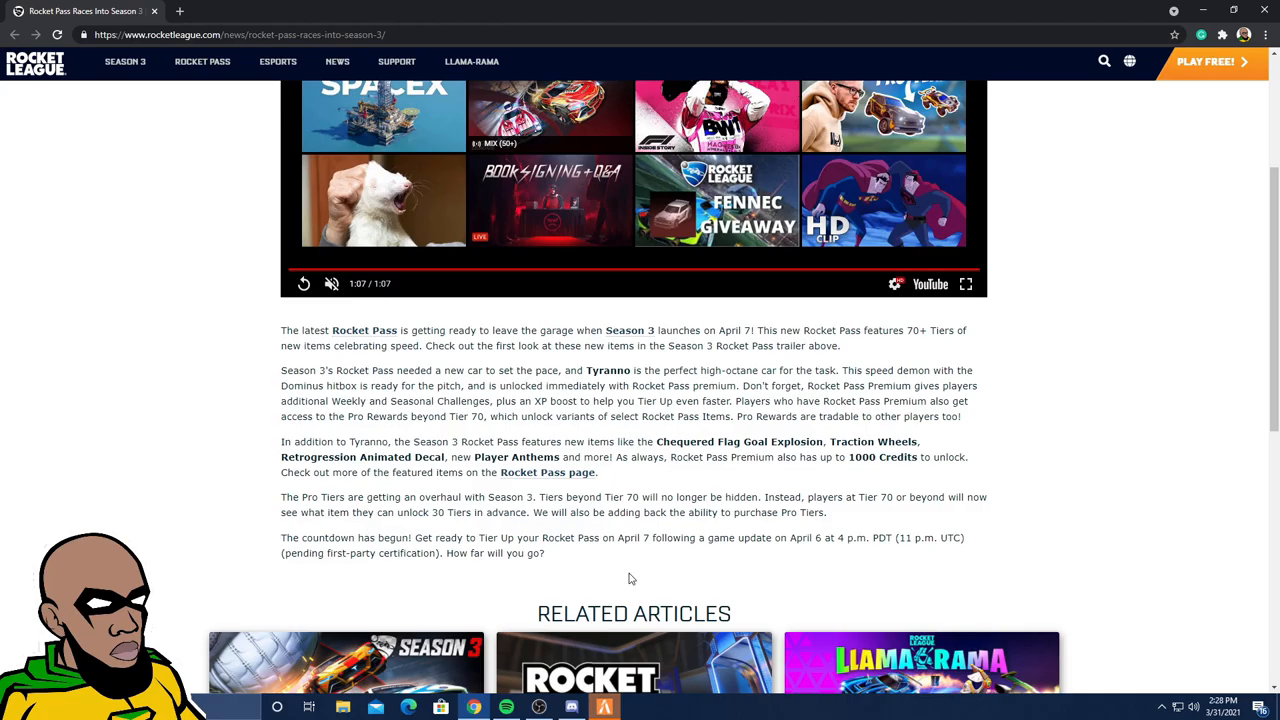
mouse_move(714, 597)
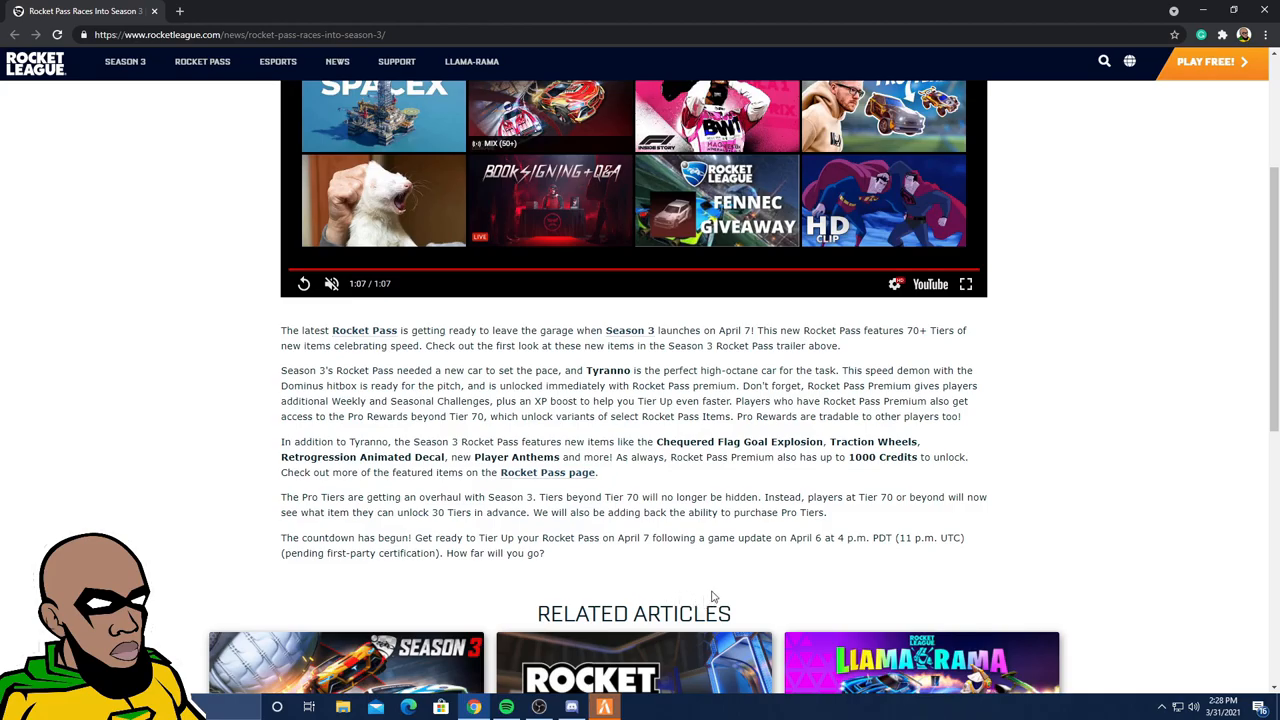